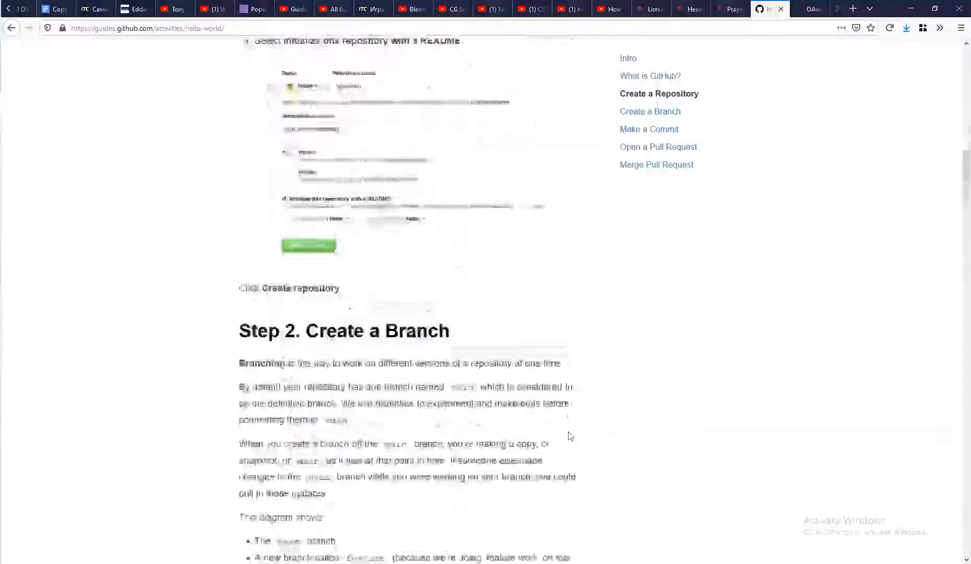
- Scroll through the Hello World guide to skim its contents
{"action": "scroll", "scroll_direction": "down", "scroll_amount": 3}
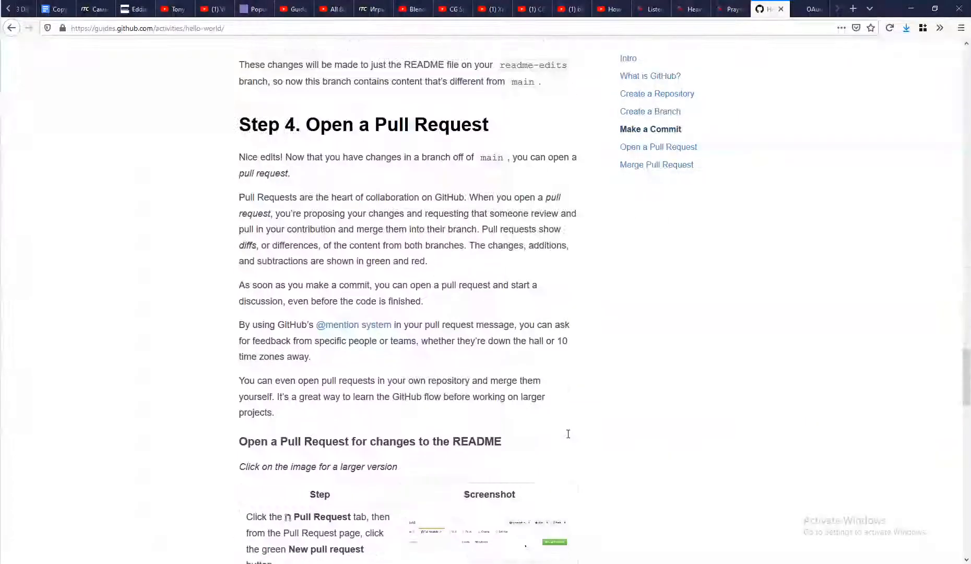
{"action": "scroll", "scroll_direction": "down", "scroll_amount": 3}
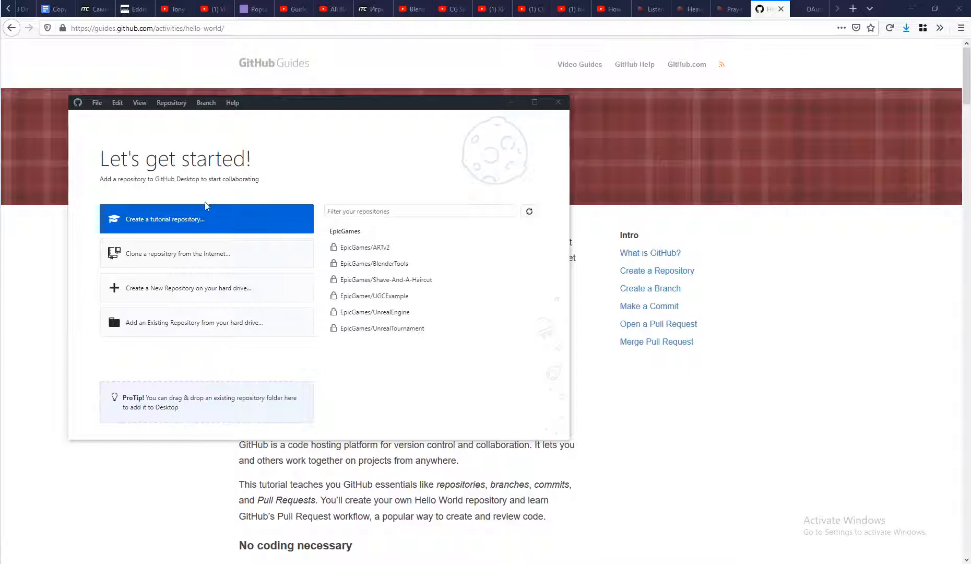
{"action": "mouse_move", "coordinate": [94, 298]}
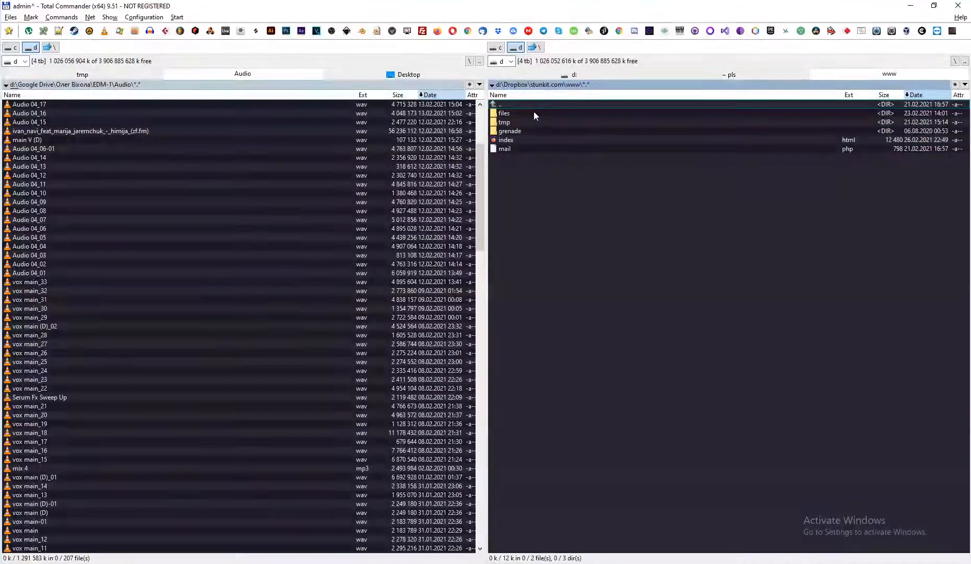
- Start a local PHP server with 'php -S localhost:8000' from the www folder
{"action": "double_click", "coordinate": [503, 113]}
{"action": "type", "text": "php"}
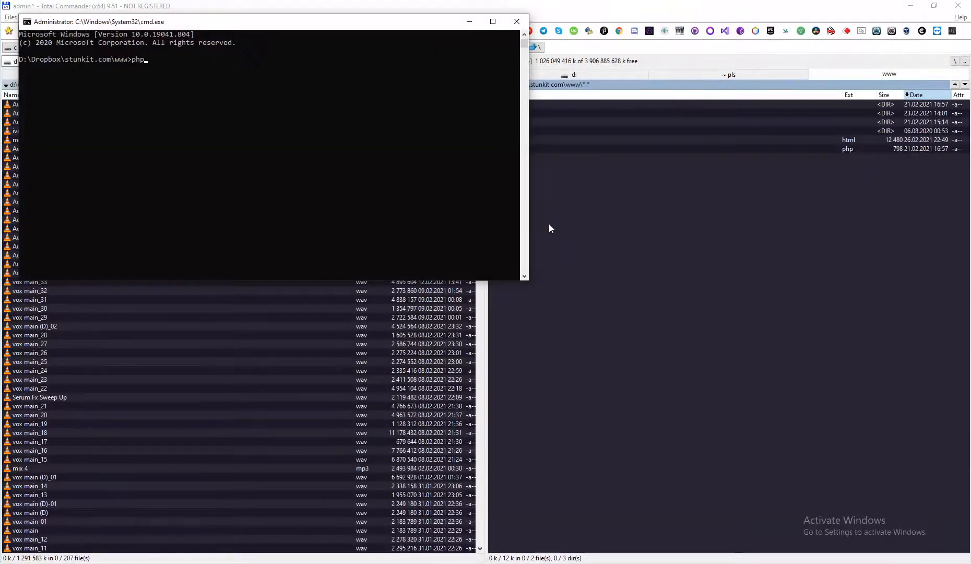
{"action": "type", "text": "-S local"}
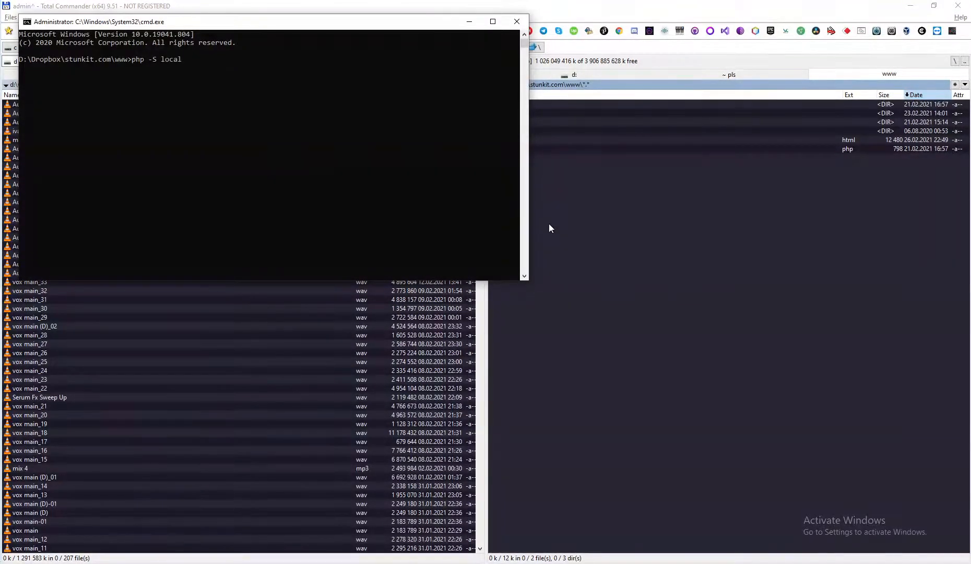
{"action": "type", "text": "host:8000"}
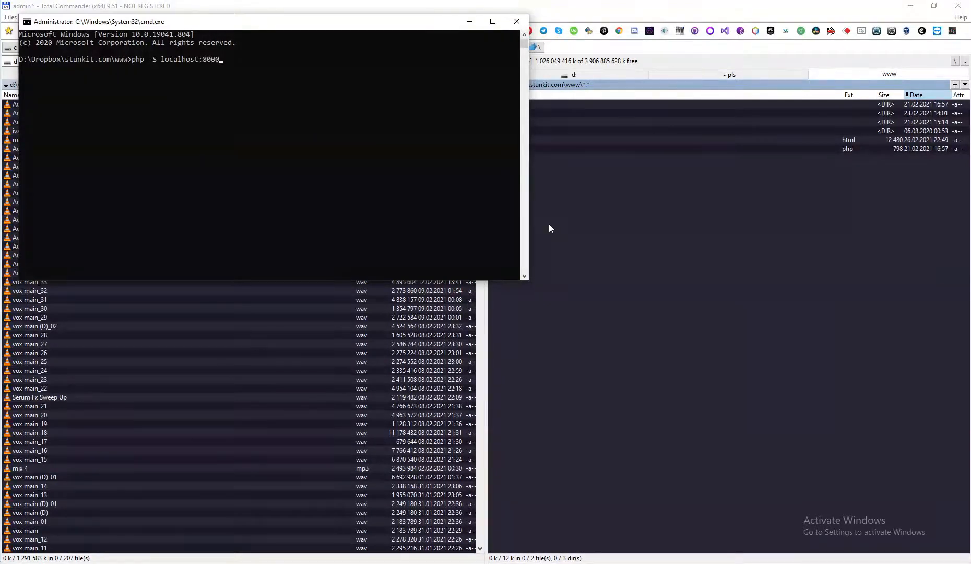
{"action": "key", "text": "Return"}
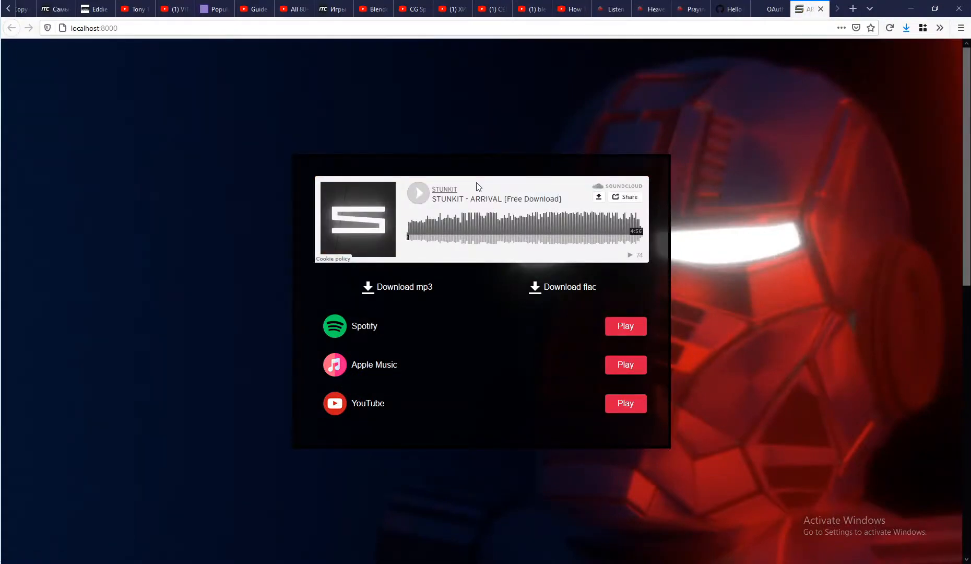
- Scroll the locally served STUNKIT ARRIVAL page to review its download and streaming links
{"action": "scroll", "scroll_direction": "down", "scroll_amount": 3}
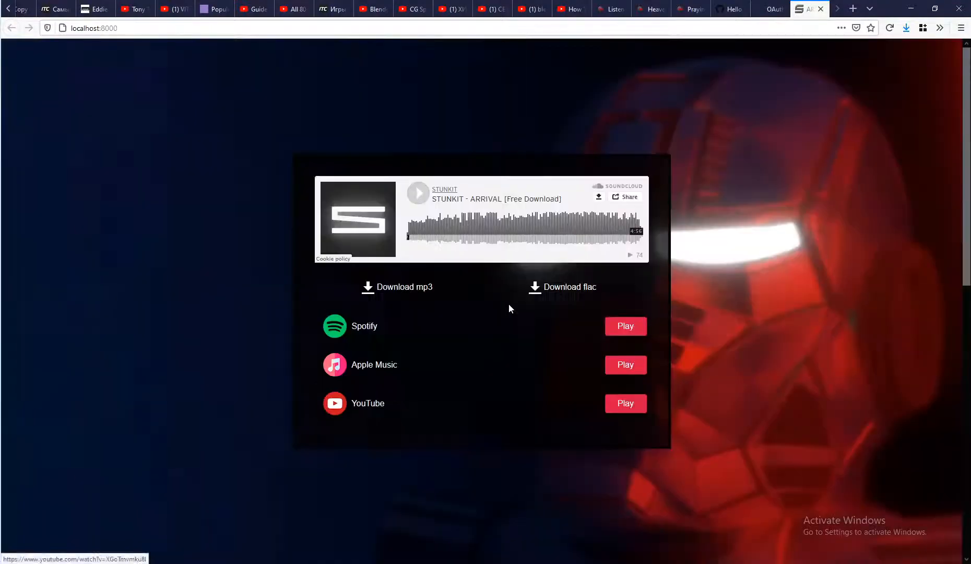
{"action": "mouse_move", "coordinate": [334, 403]}
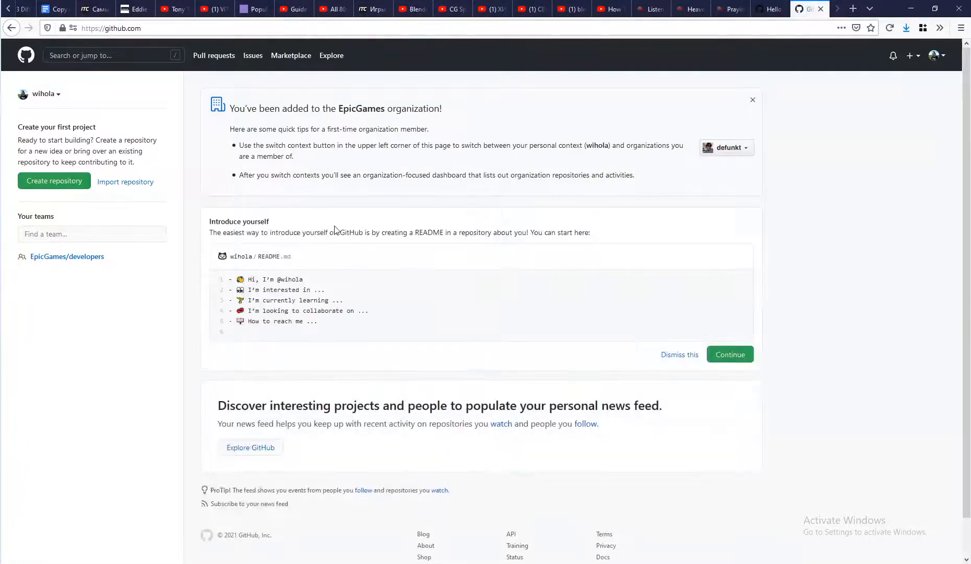
- Create a new repository named stunkit with the description 'homepage'
{"action": "left_click", "coordinate": [54, 181]}
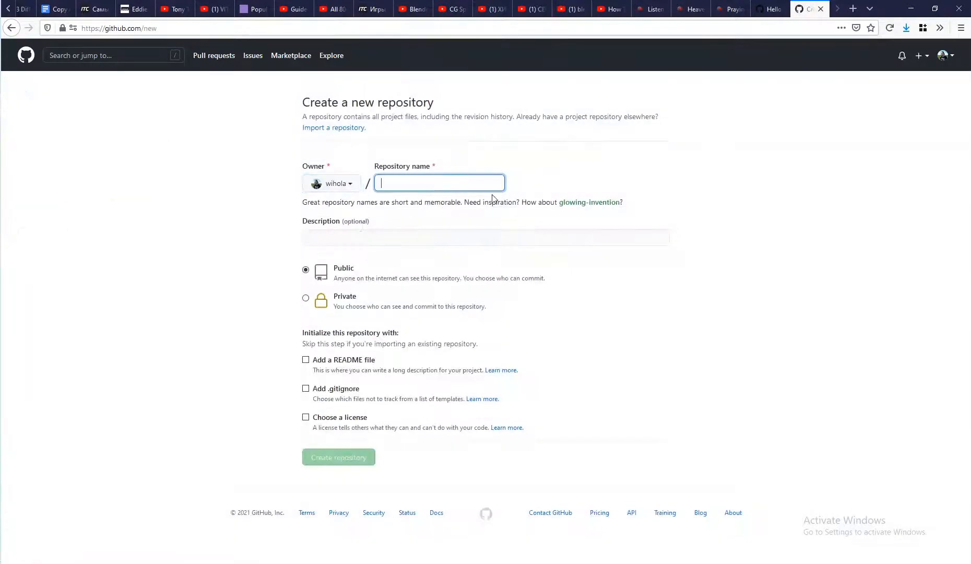
{"action": "type", "text": "stunkit"}
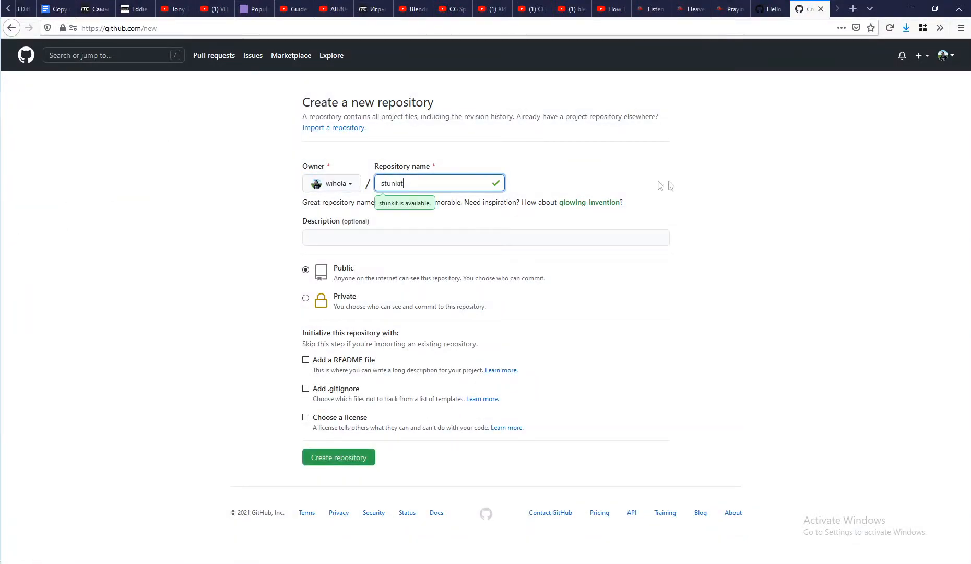
{"action": "type", "text": "homepage"}
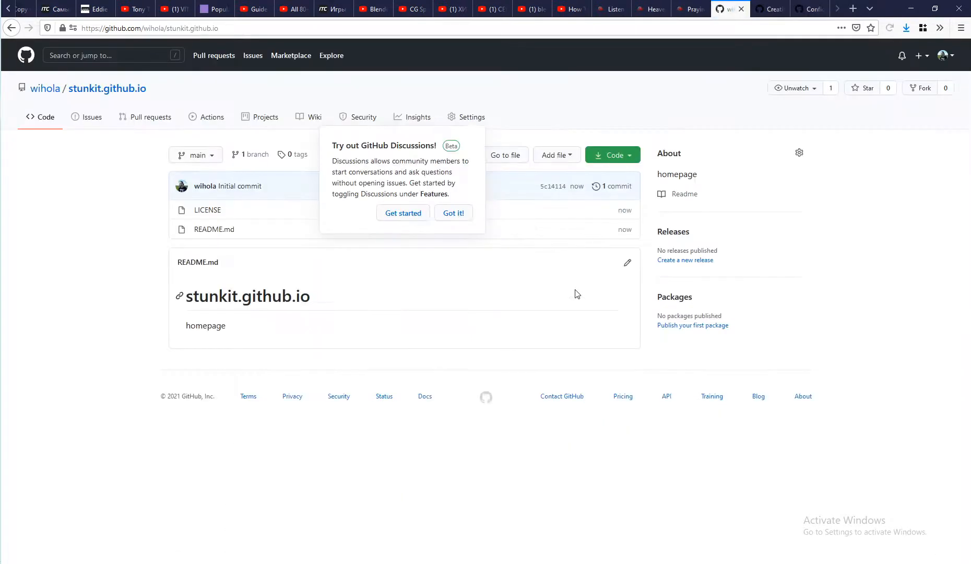
- In the repository settings, publish GitHub Pages from the main branch root
{"action": "left_click", "coordinate": [472, 117]}
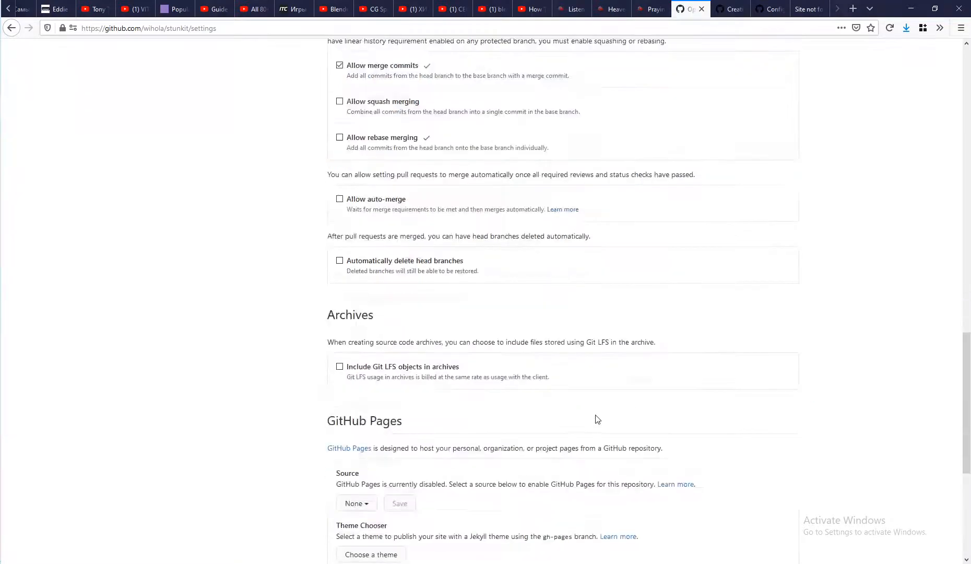
{"action": "scroll", "scroll_direction": "down", "scroll_amount": 3}
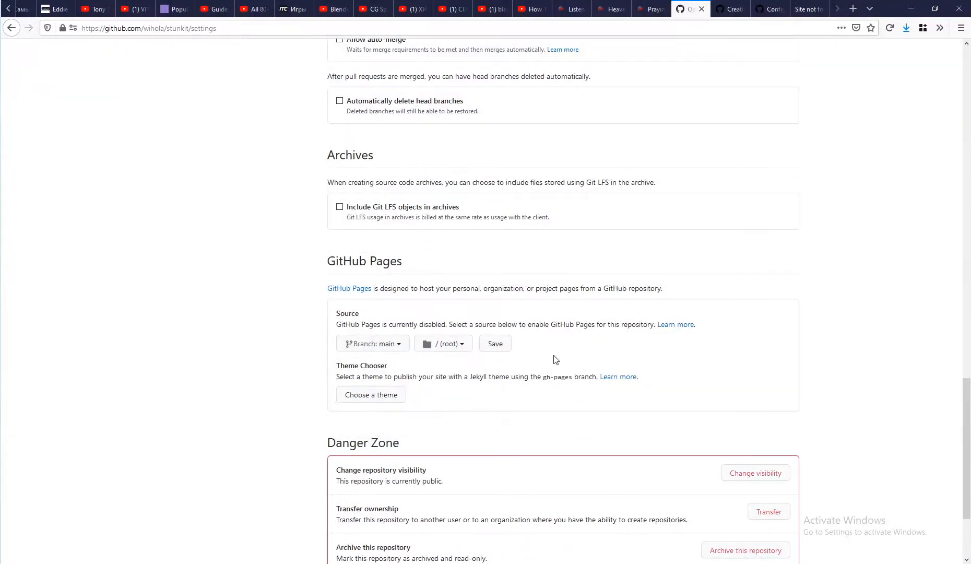
{"action": "left_click", "coordinate": [442, 344]}
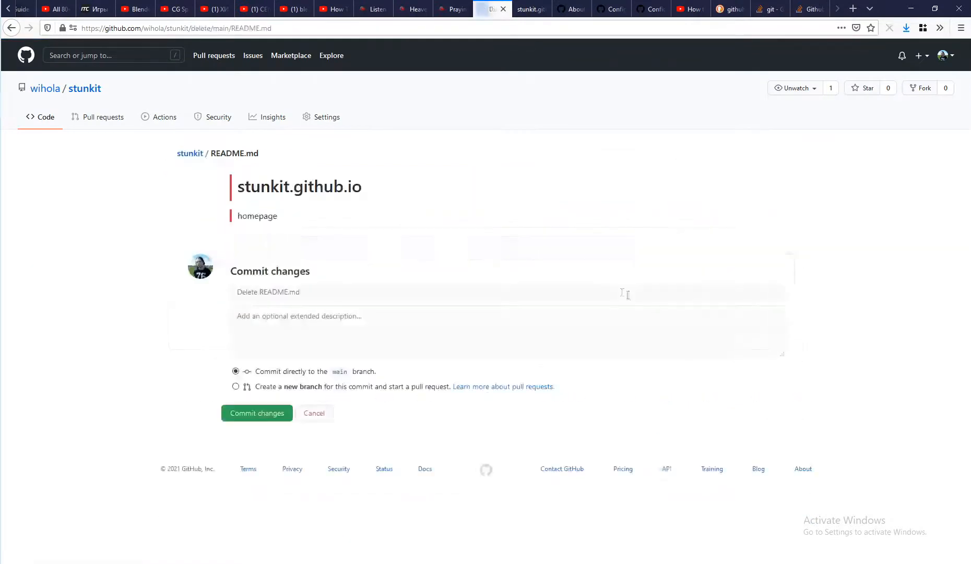
{"action": "left_click", "coordinate": [256, 412]}
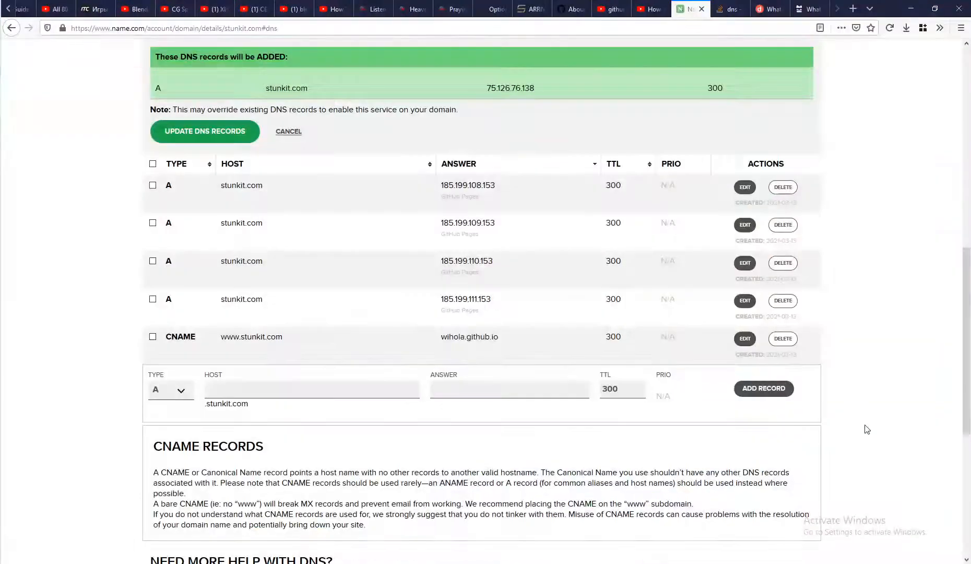
{"action": "left_click", "coordinate": [491, 9]}
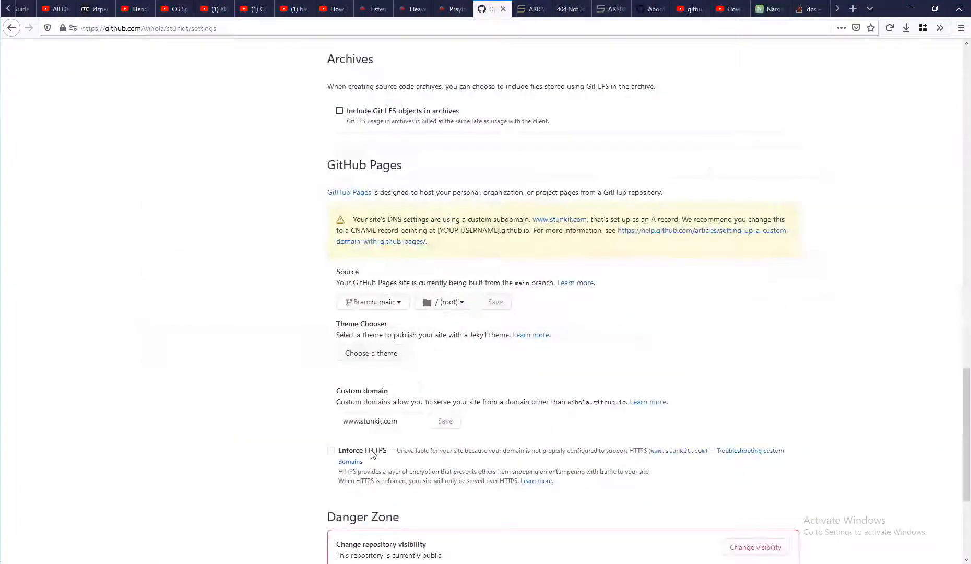